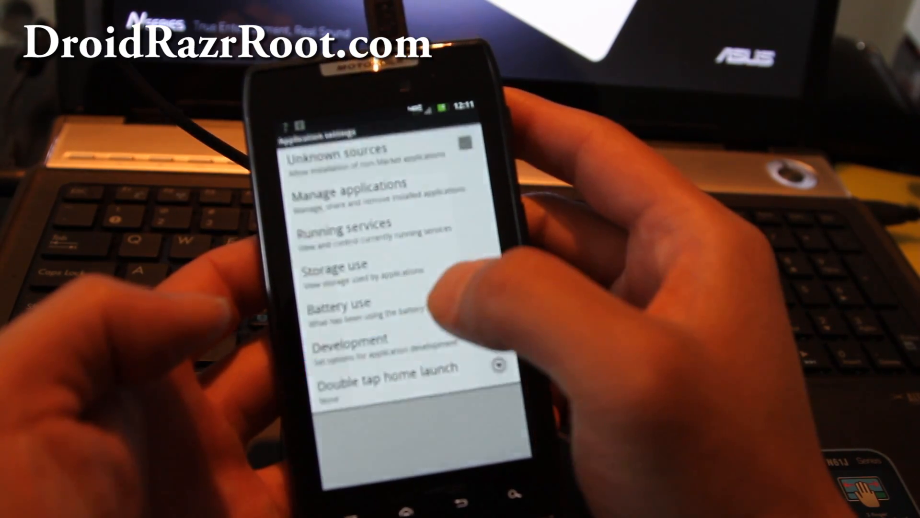
- Open Development settings, then choose a USB connection mode from the notification shade
left_click(346, 344)
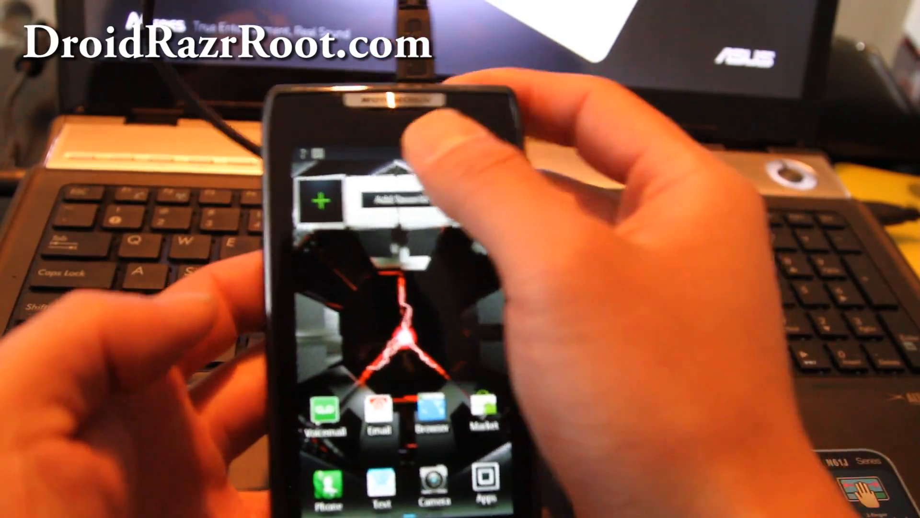
left_click_drag(382, 106, 381, 235)
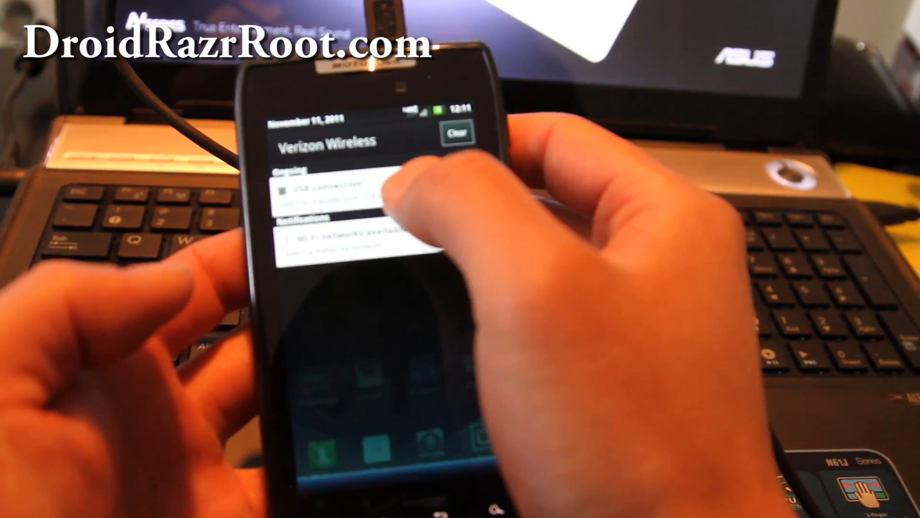
left_click(352, 197)
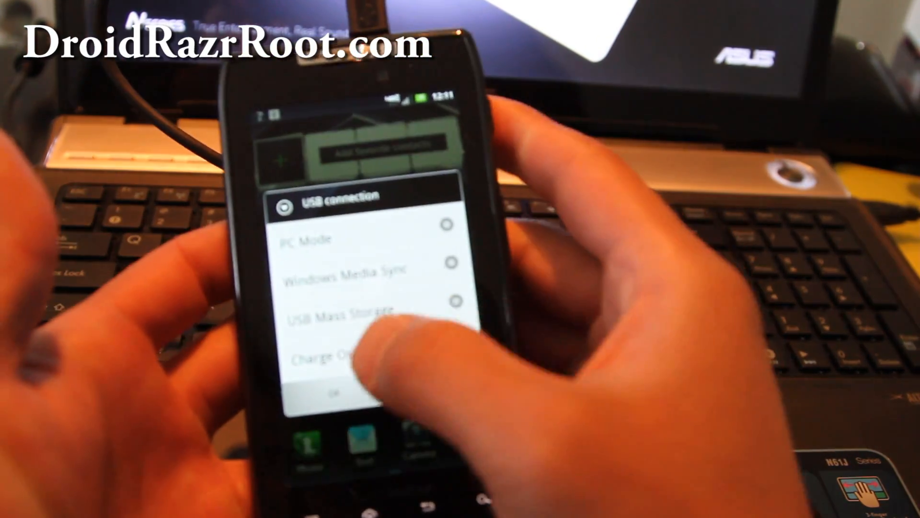
left_click(336, 392)
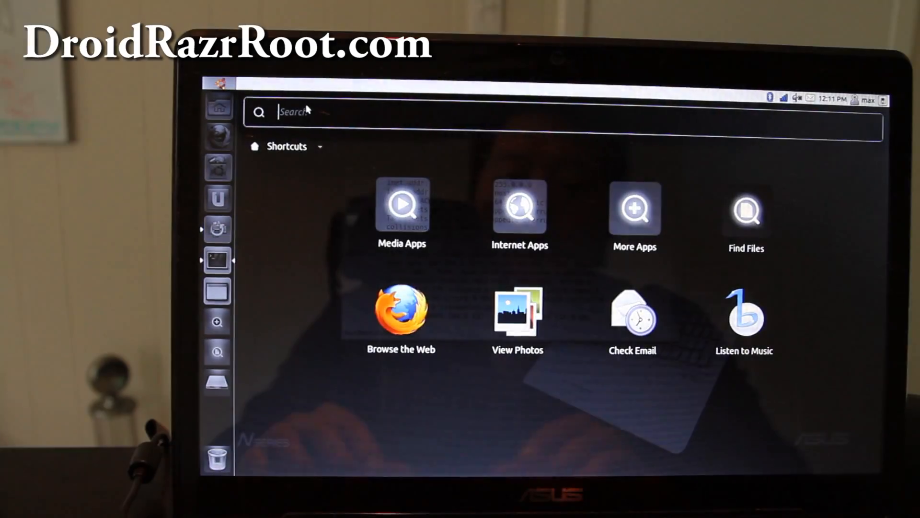
- Search the dash for 'down' and open the Downloads folder in Nautilus
type("down")
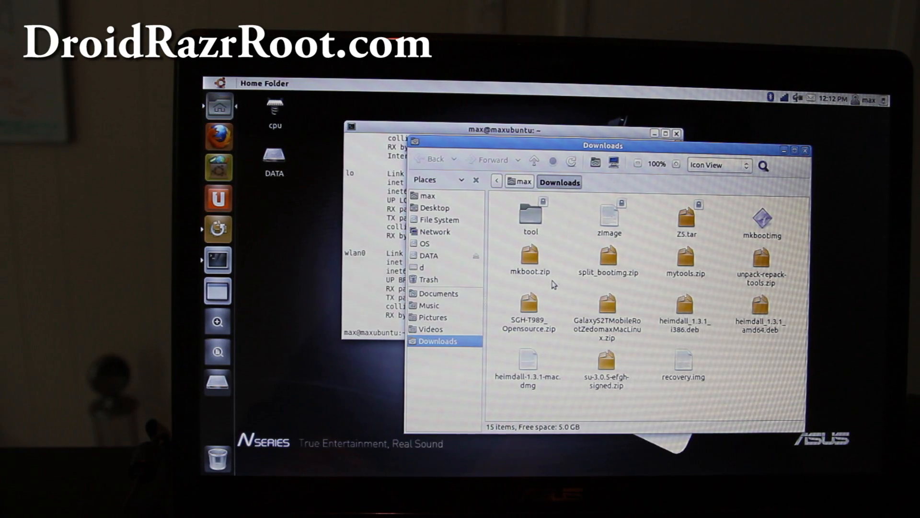
mouse_move(558, 202)
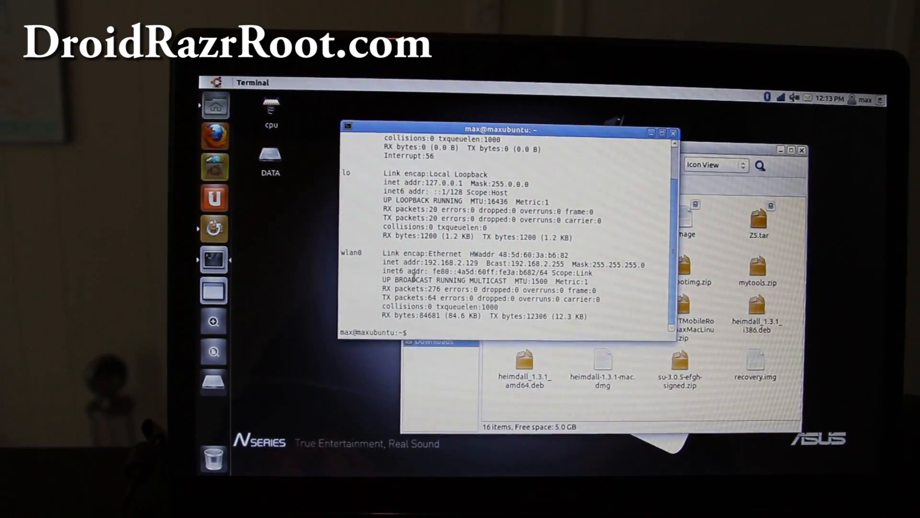
- Change into Downloads/DroidRazrRootMacLinux and list its files with ls -l
type("cd")
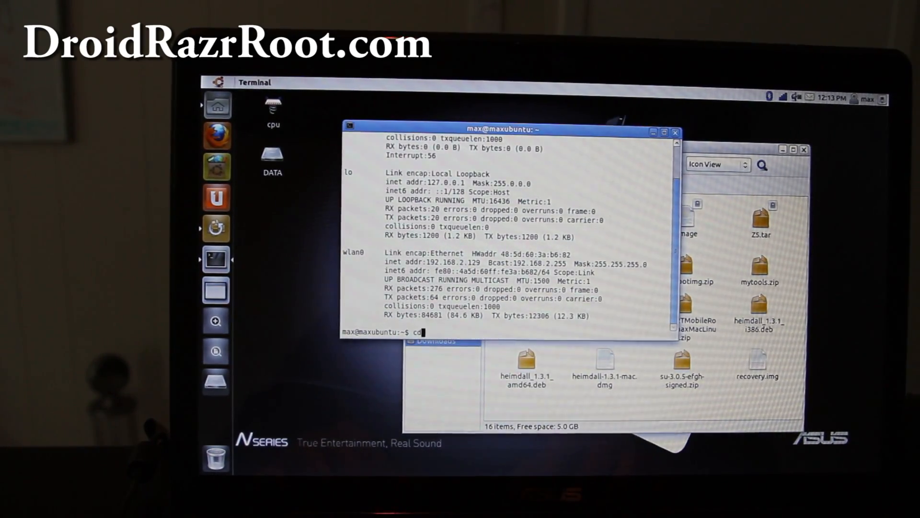
type("Downloads/")
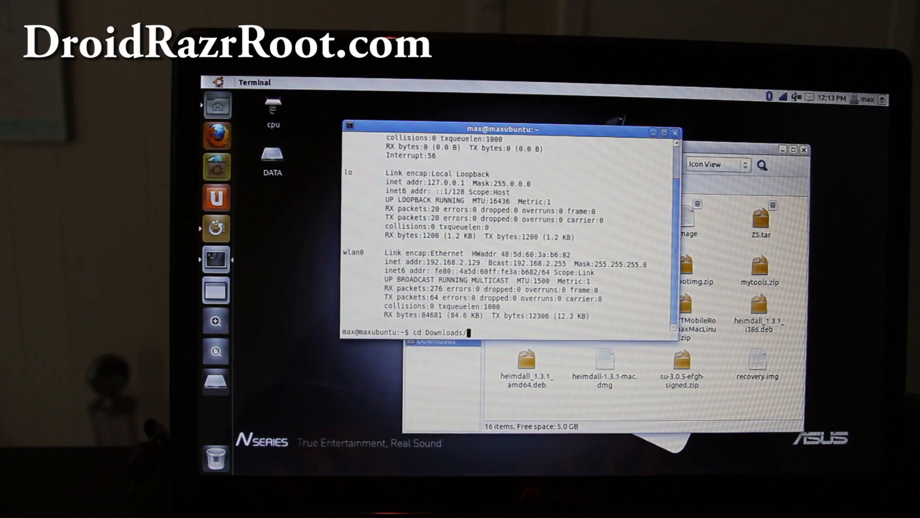
type("ls -l")
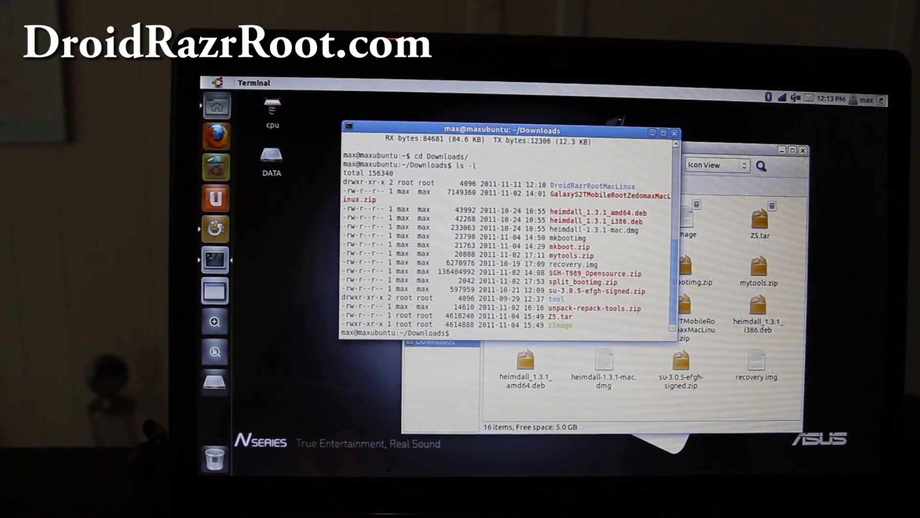
type("cd DroidRazrRootMacLinux/")
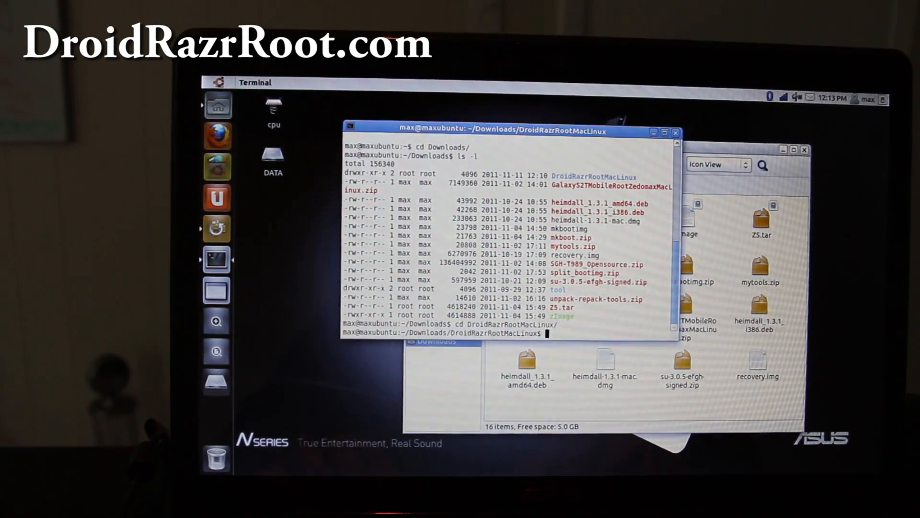
type("ls -l")
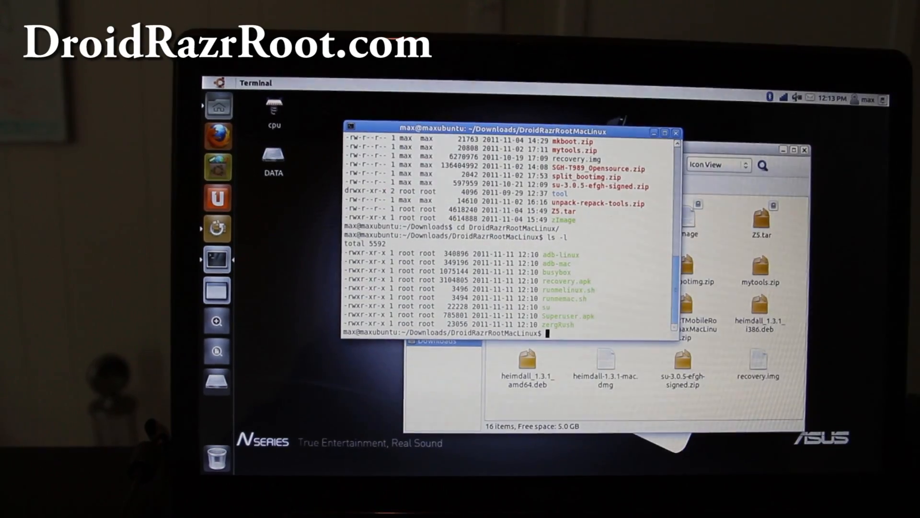
- Enter the sudo sh runmelinux.sh command at the prompt
type("sh")
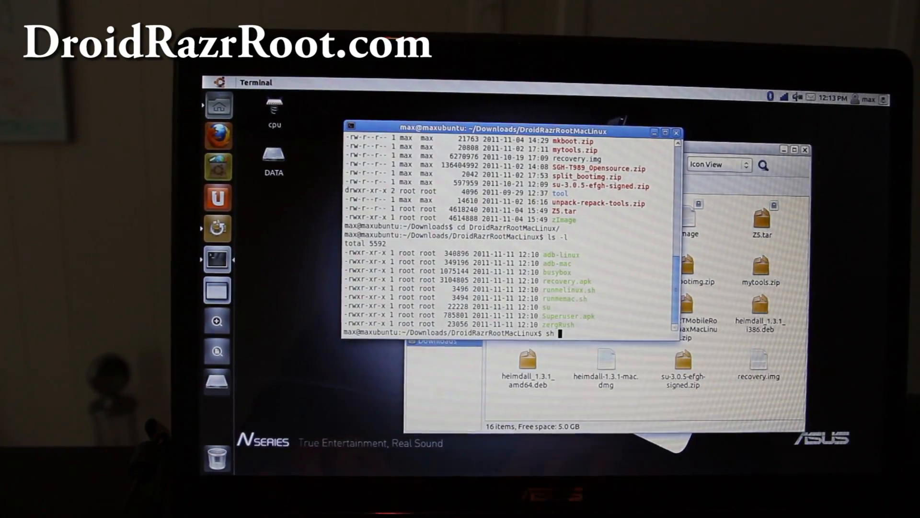
type("runmelinux.sh")
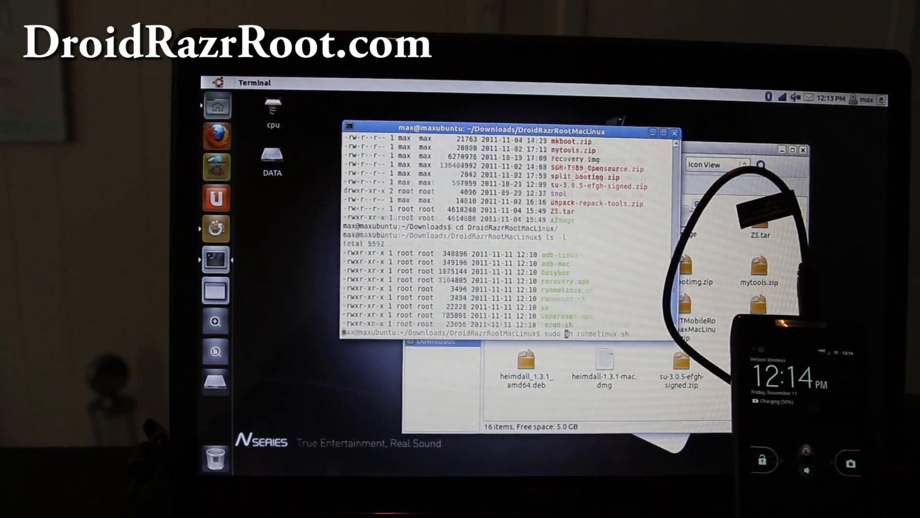
- Execute sudo sh runmelinux.sh and let the rooting script finish on the phone
key("Return")
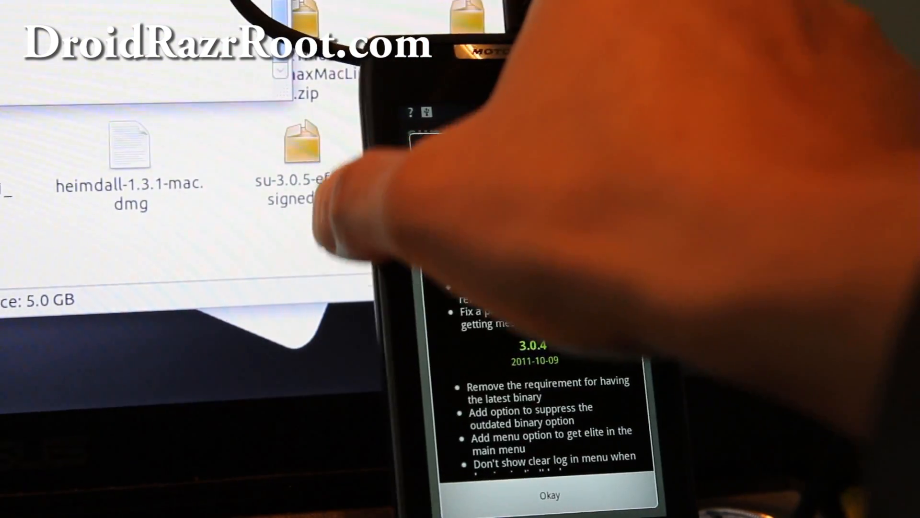
- Confirm Okay on the Superuser changelog to reach the empty apps list
left_click(548, 496)
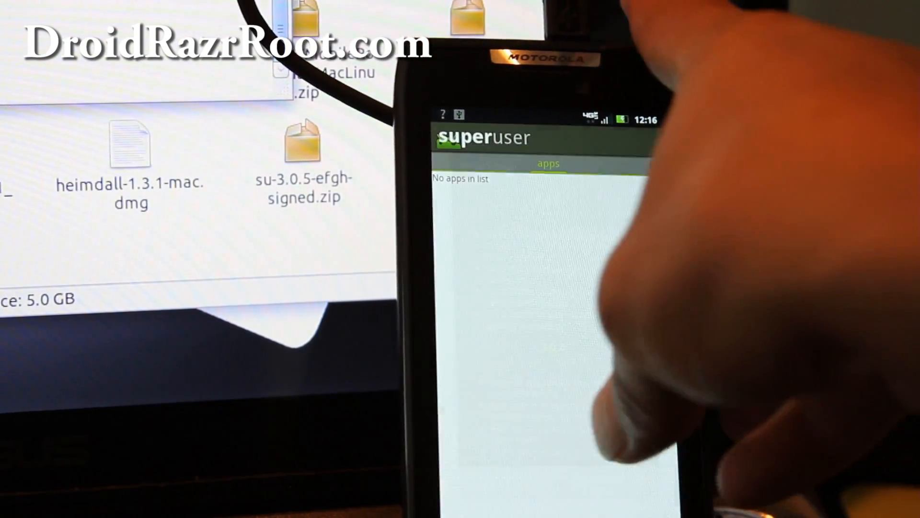